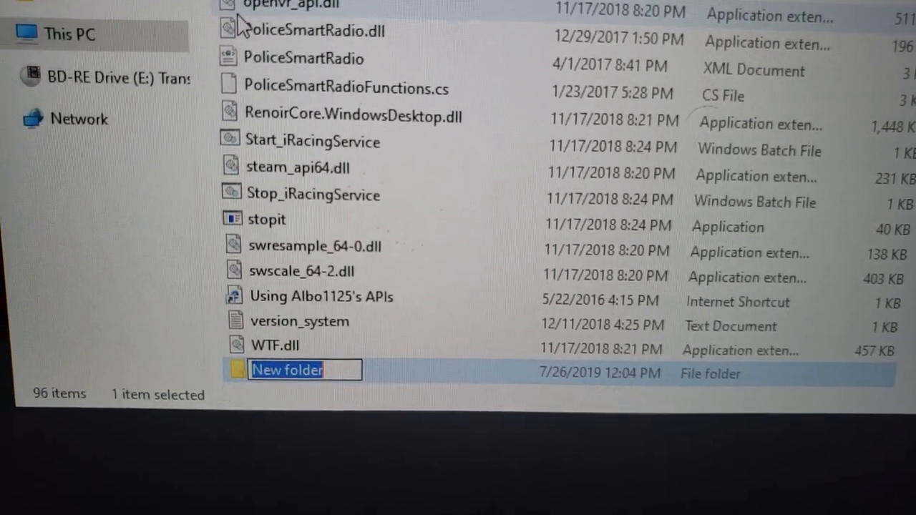
- Name the new folder '3D Blu-Rays Collection'
text(3D Blu-Rays Collection)
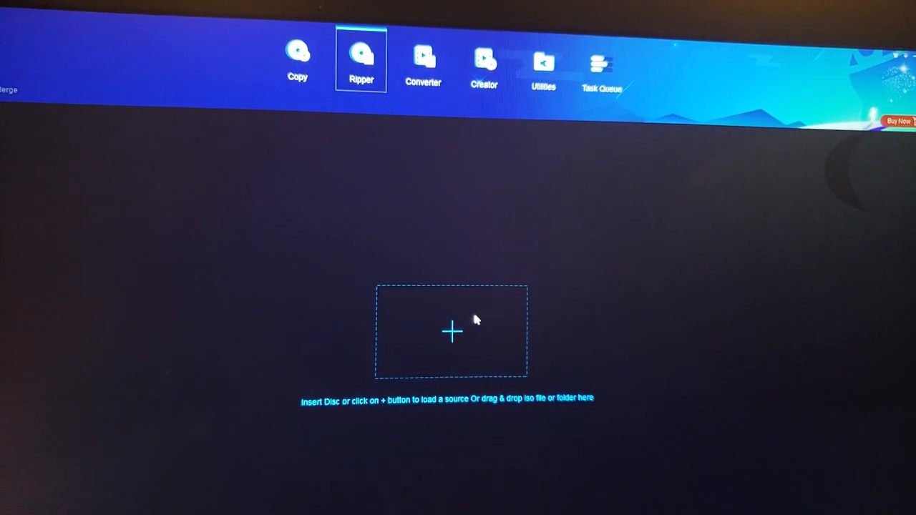
mouse_move(441, 332)
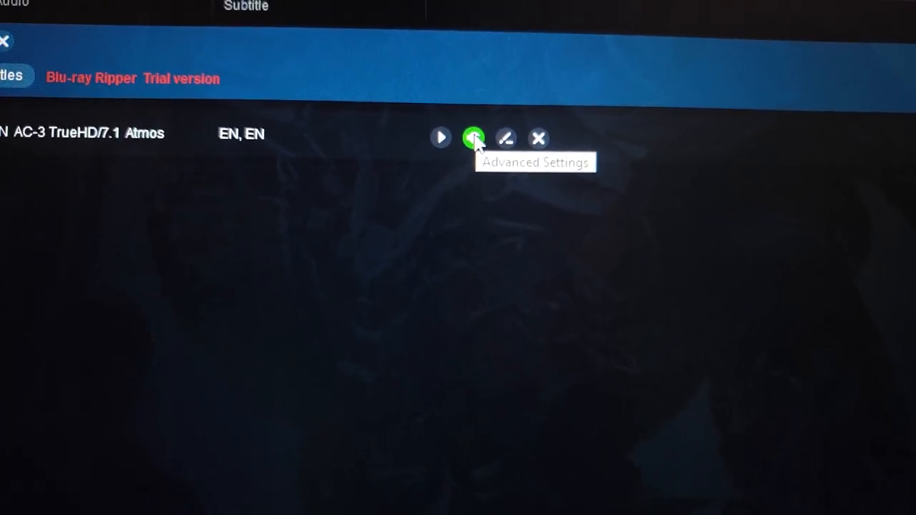
- Show the title's advanced settings and review the video codec list, keeping H264 at 1920x1020
click(473, 138)
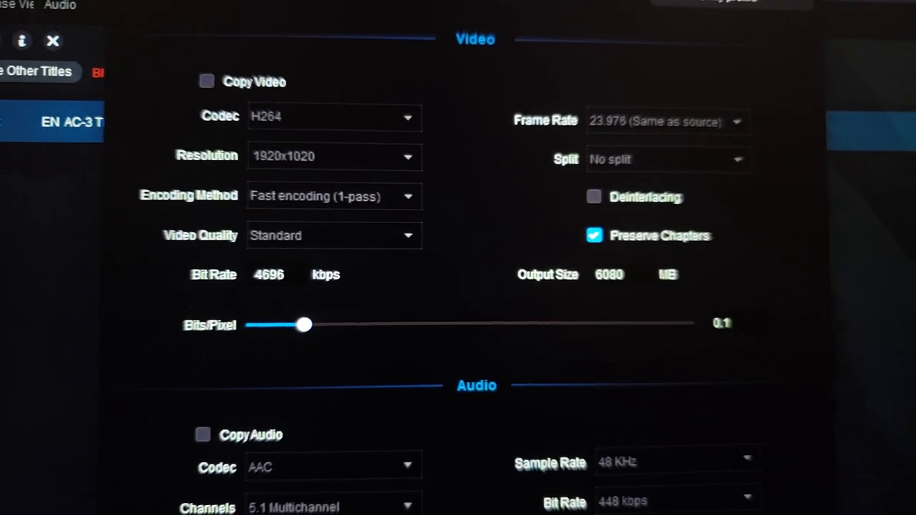
scroll(down, 3)
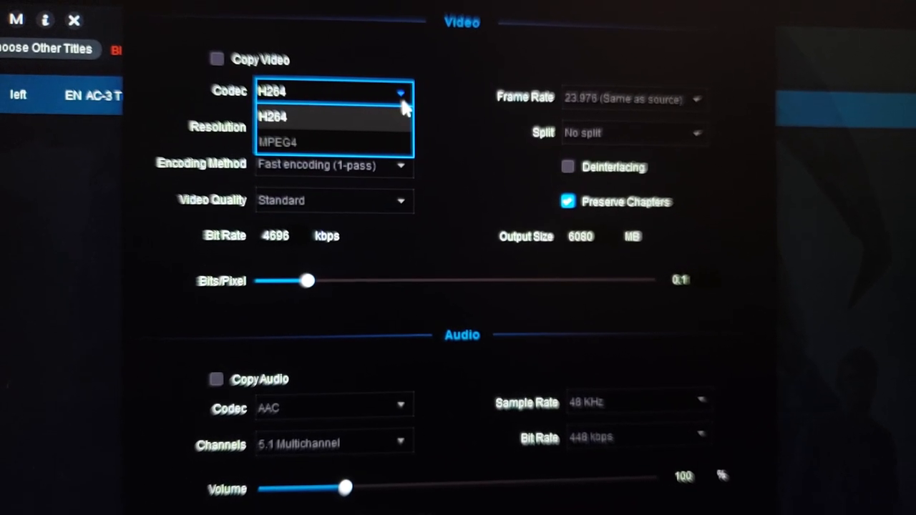
click(272, 117)
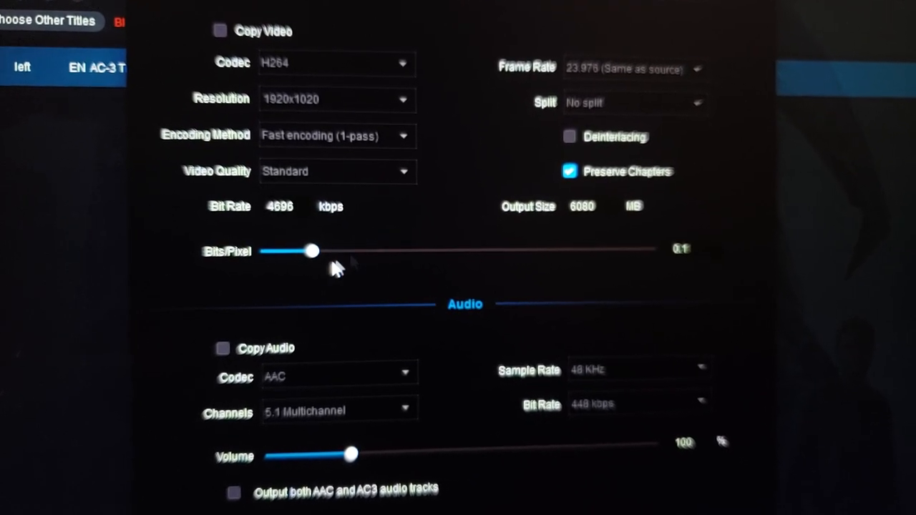
- Raise video Bits/Pixel to about 0.18 for 8264 kbps and a 10293 MB Customized-quality output
drag(309, 251, 356, 252)
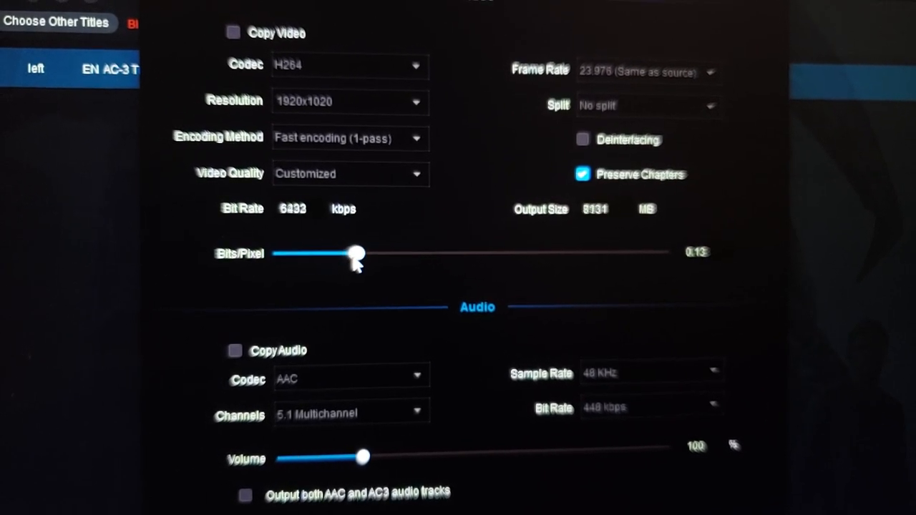
drag(356, 254, 386, 253)
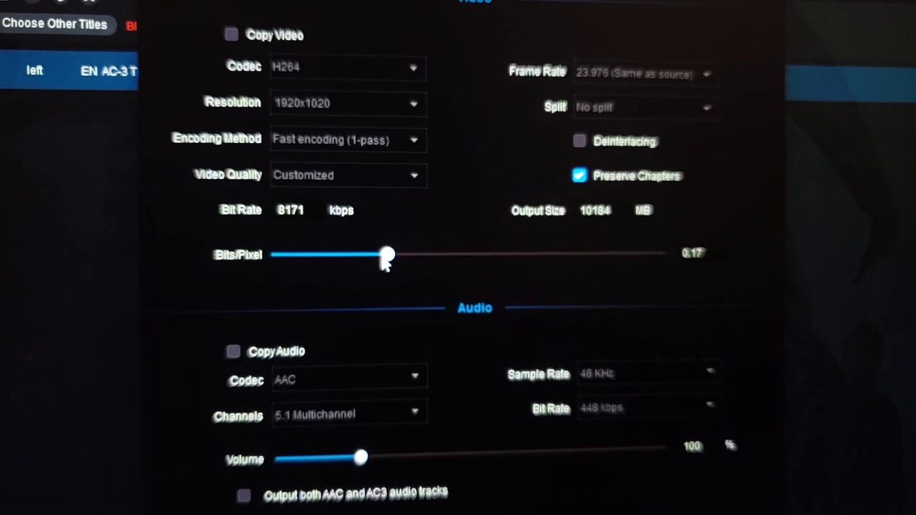
drag(385, 253, 388, 254)
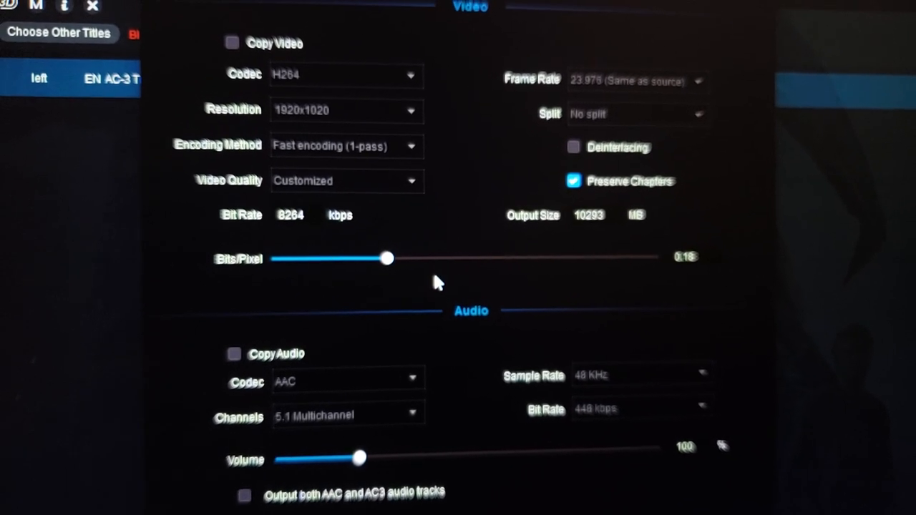
scroll(down, 3)
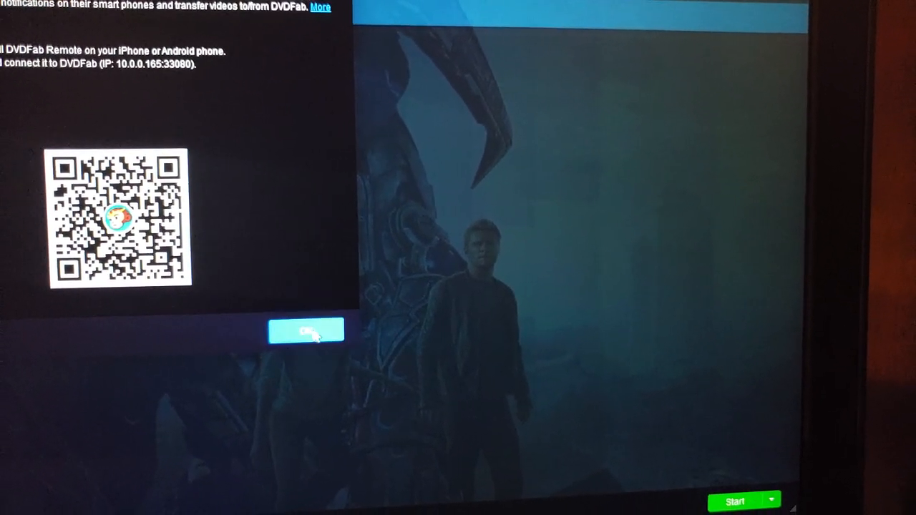
- Dismiss the Remote notice and continue past the trial warning so the Transformers MP4 rip enters the task queue
click(306, 329)
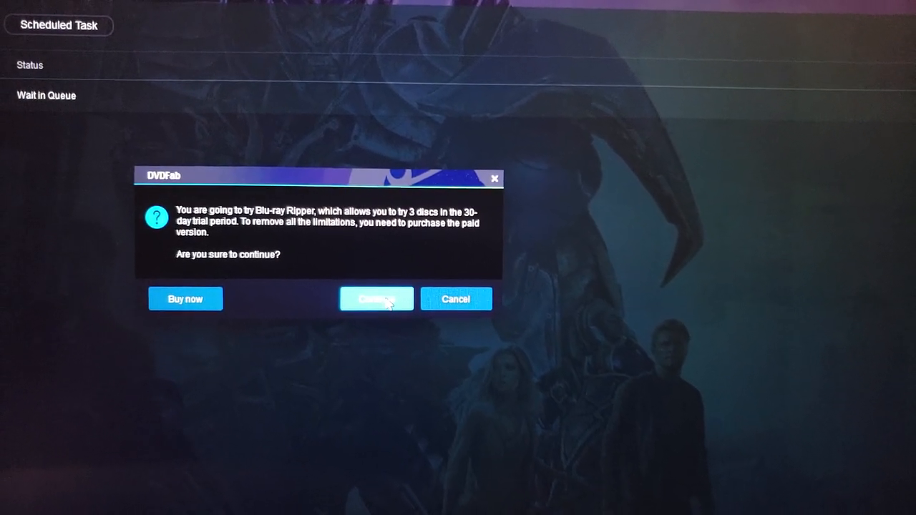
click(375, 299)
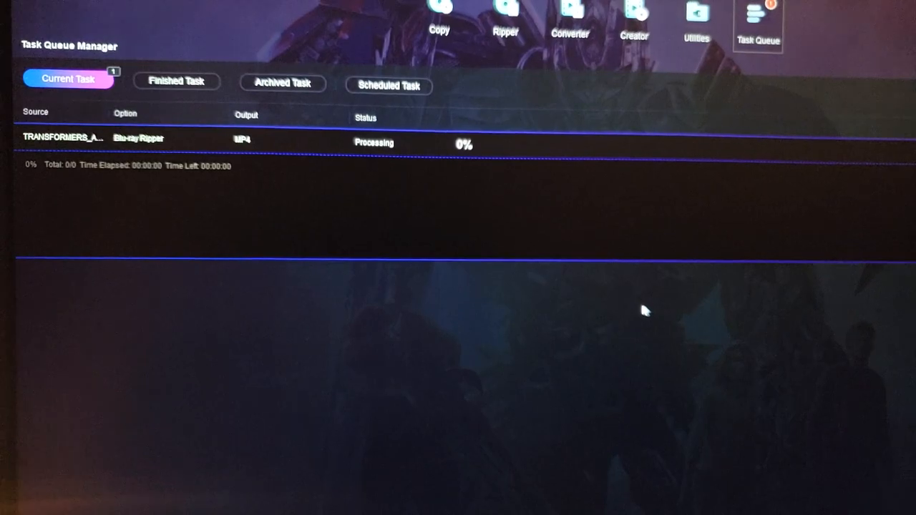